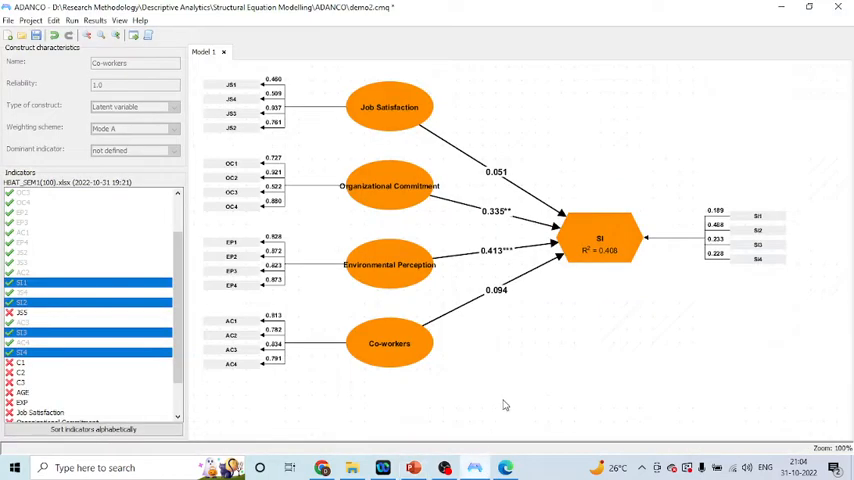
pyautogui.moveTo(530, 382)
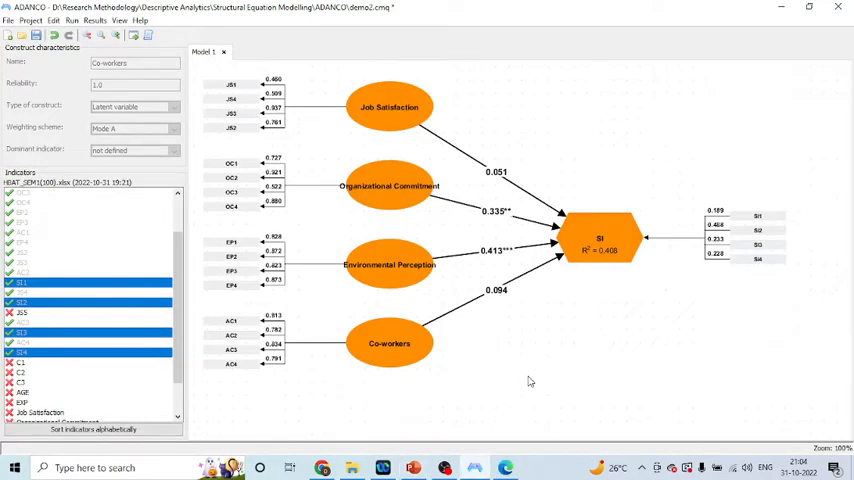
pyautogui.moveTo(428, 288)
pyautogui.write('Staying Intention')
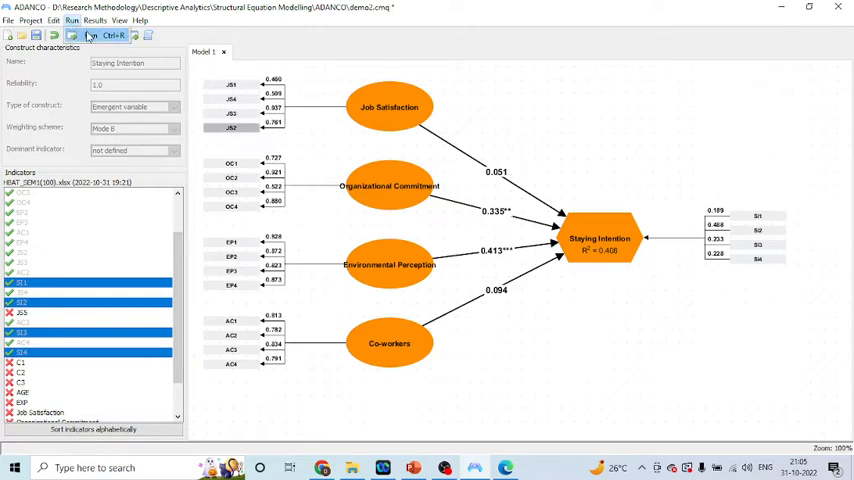
# Generate new imputation and bootstrap seeds, enable bootstrapping, then save and run the estimation.
pyautogui.click(72, 32)
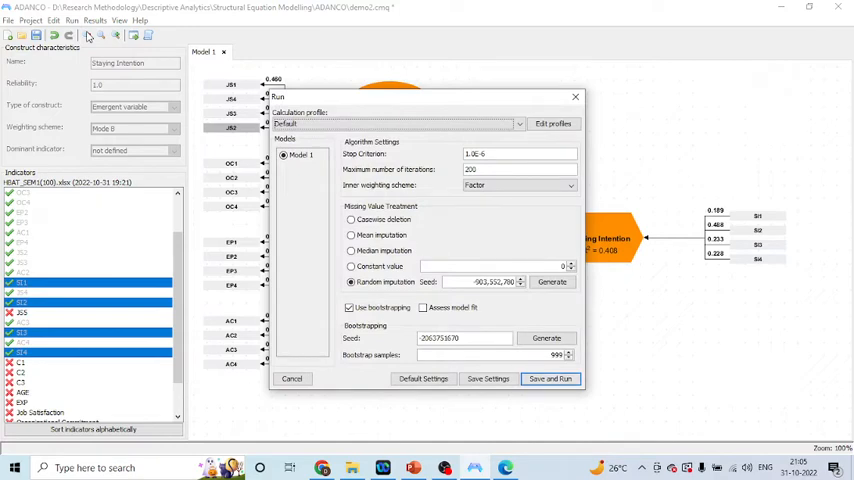
pyautogui.click(552, 282)
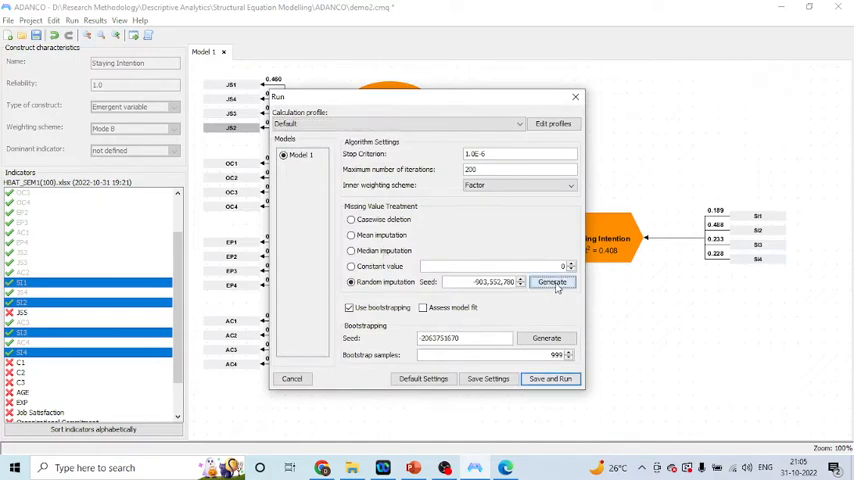
pyautogui.click(552, 282)
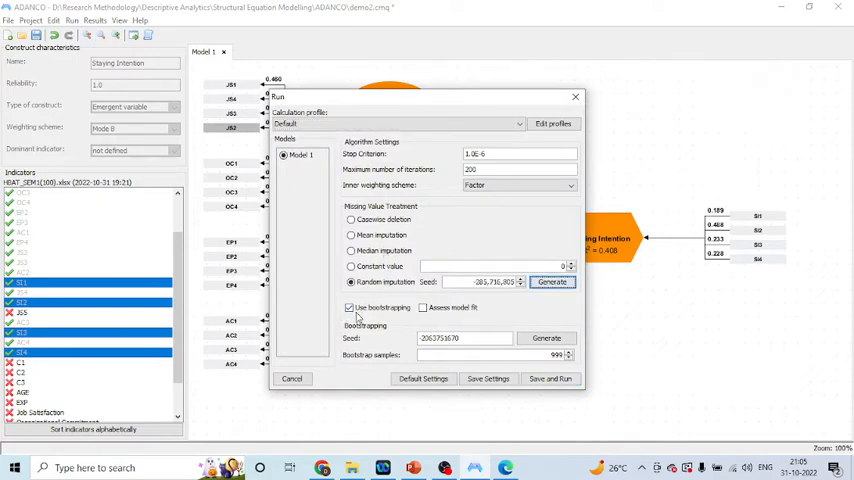
pyautogui.click(548, 338)
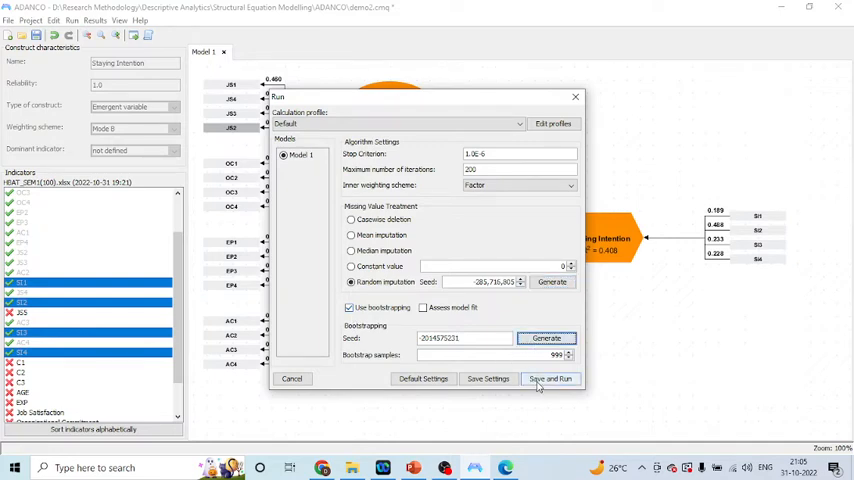
pyautogui.click(540, 380)
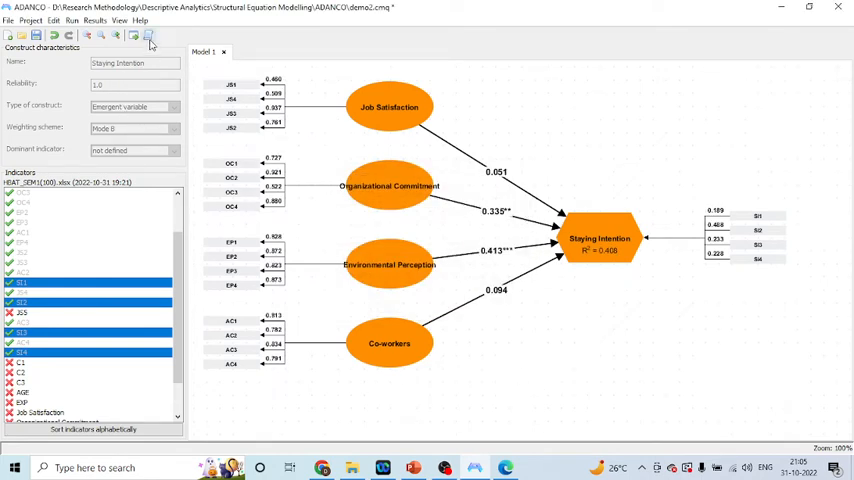
# Show the Bootstrap section of the results report.
pyautogui.click(148, 32)
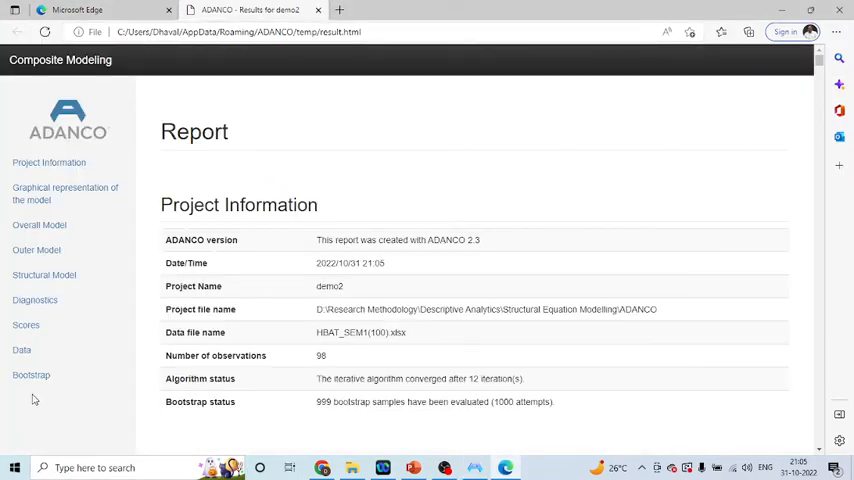
pyautogui.click(36, 376)
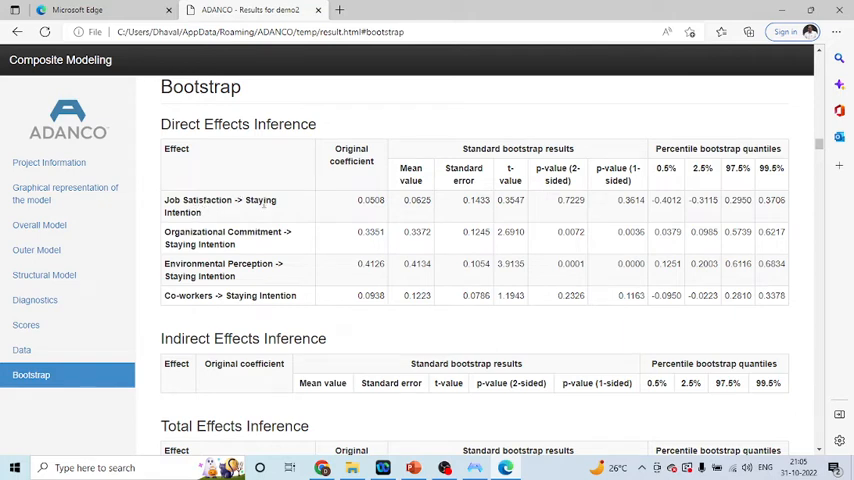
pyautogui.moveTo(558, 200)
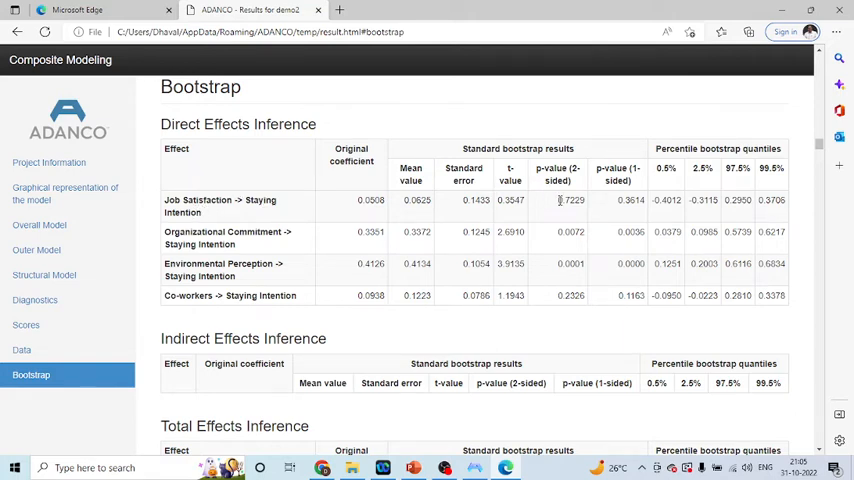
# Highlight direct-effects values: Job Satisfaction p 0.7229, Co-workers p 0.2326, Organizational Commitment coefficient 0.3301.
pyautogui.doubleClick(570, 200)
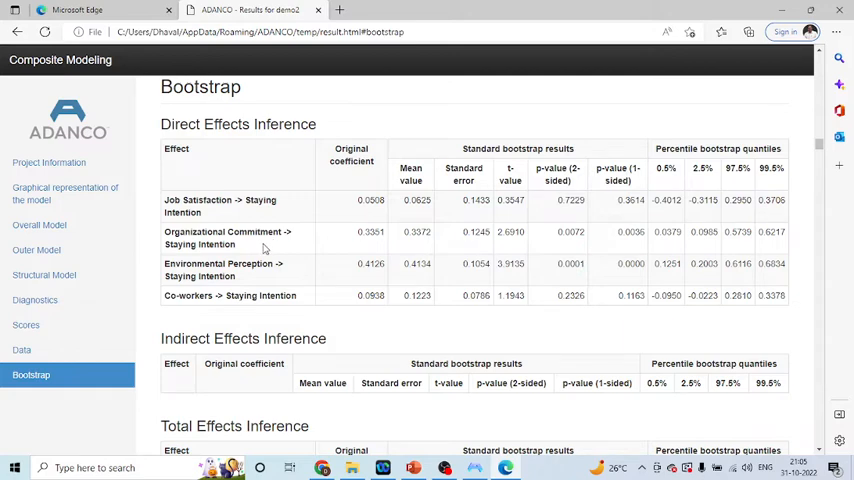
pyautogui.moveTo(252, 248)
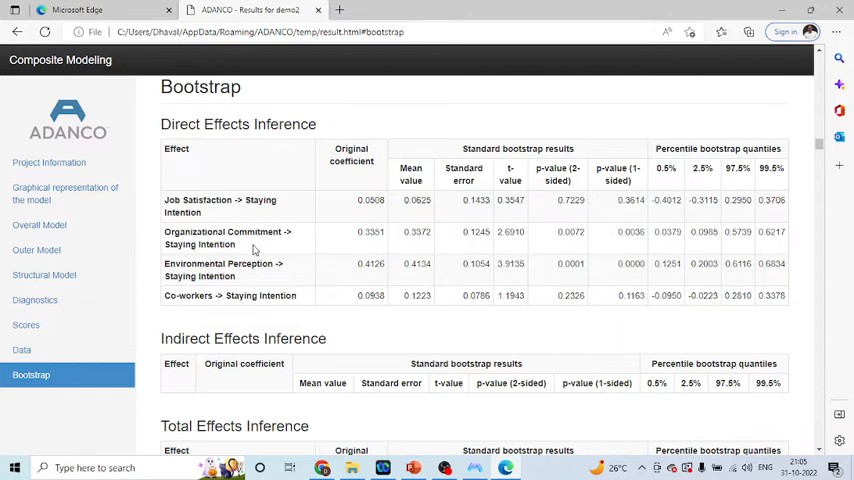
pyautogui.doubleClick(564, 232)
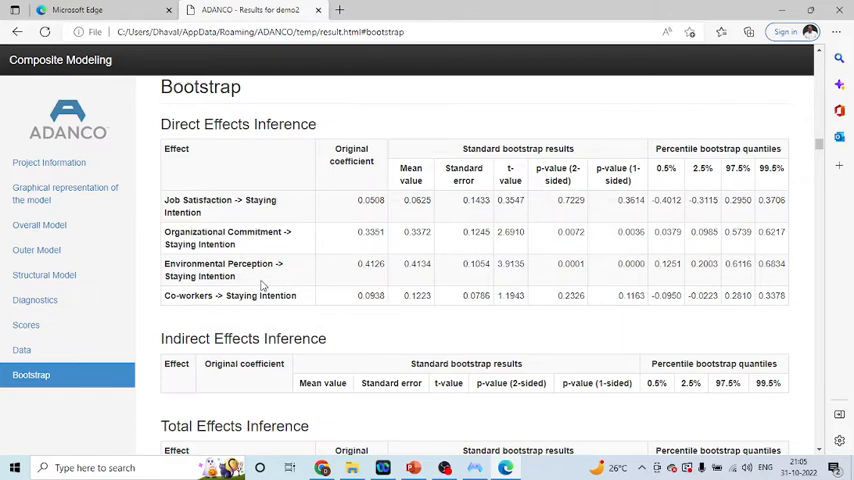
pyautogui.moveTo(578, 276)
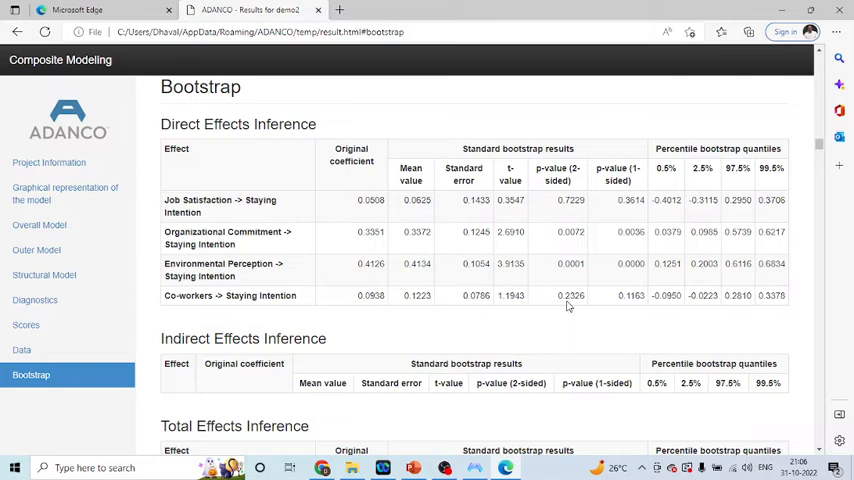
pyautogui.doubleClick(560, 296)
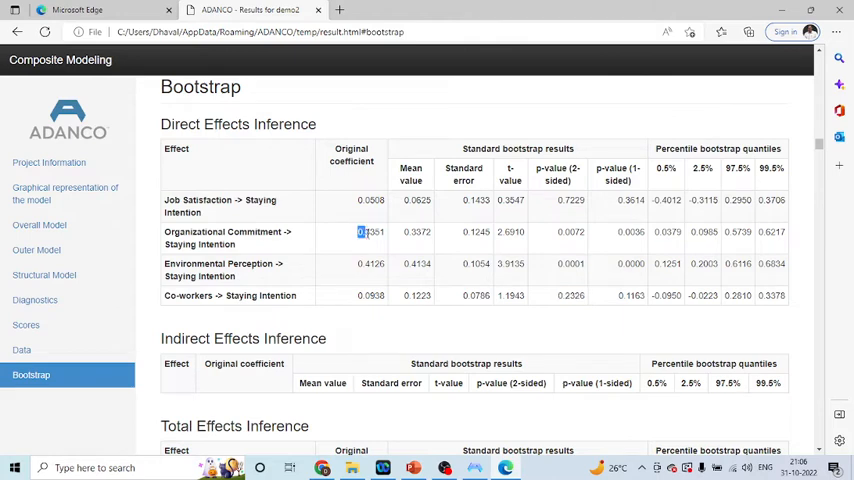
pyautogui.doubleClick(368, 232)
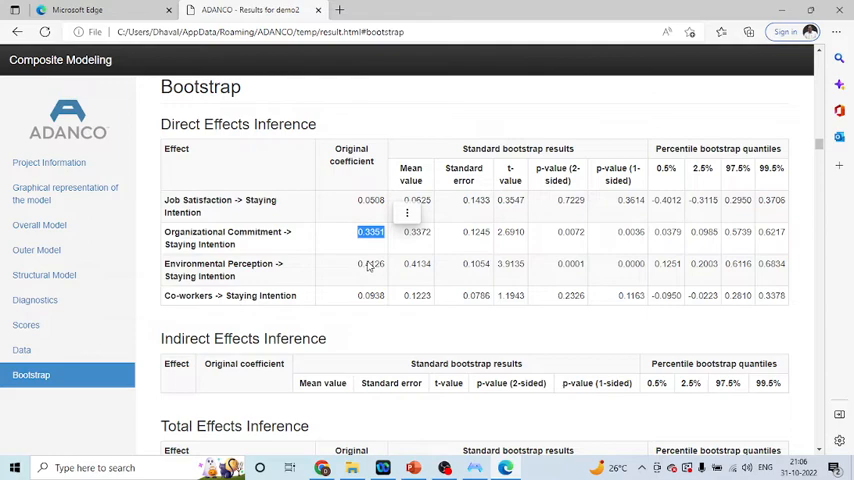
# Scroll to the Loadings T-Values table and highlight the OC1 t-value 9.2932.
pyautogui.scroll(-3)
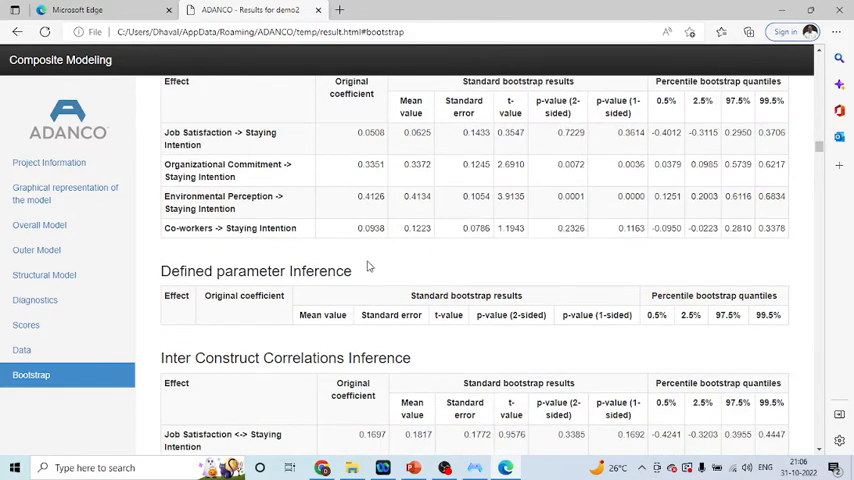
pyautogui.scroll(-3)
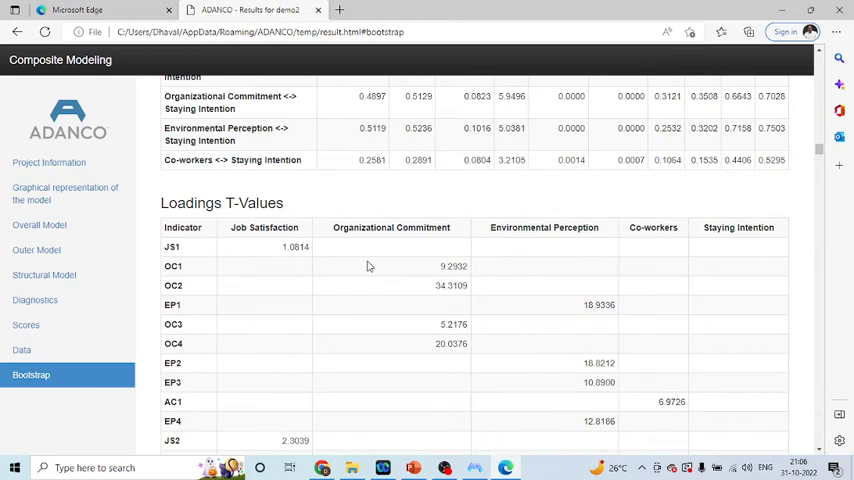
pyautogui.moveTo(396, 290)
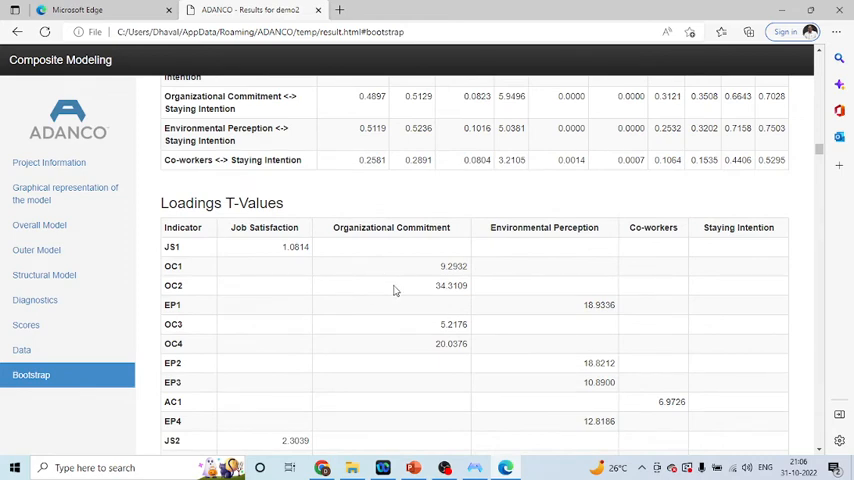
pyautogui.moveTo(412, 272)
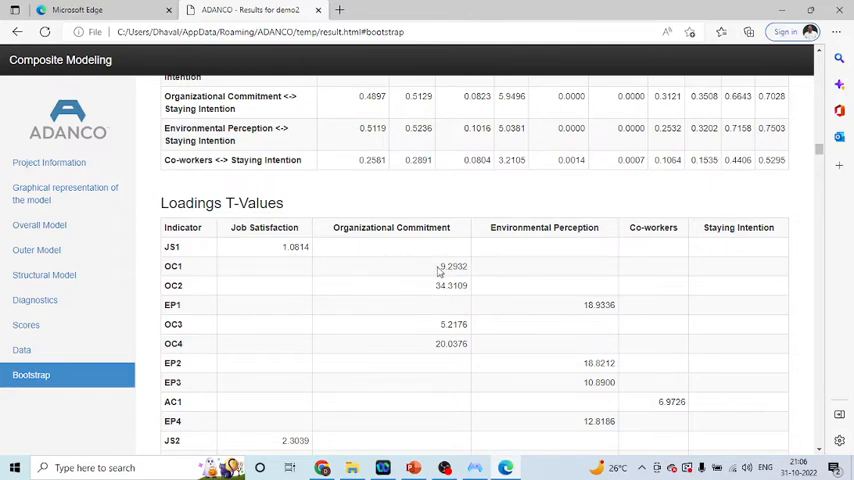
pyautogui.doubleClick(448, 266)
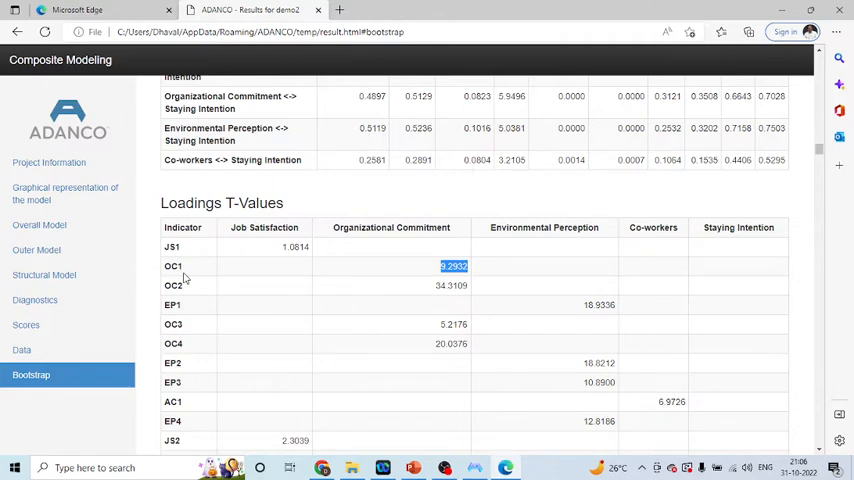
pyautogui.moveTo(472, 276)
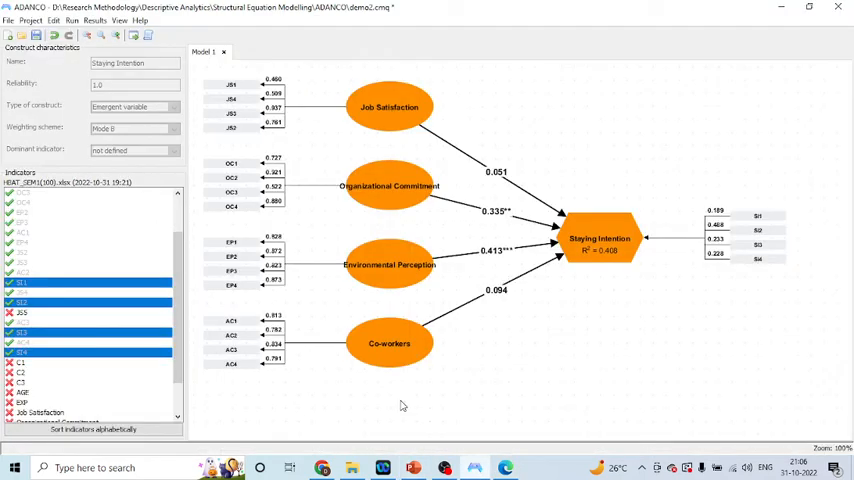
pyautogui.moveTo(280, 136)
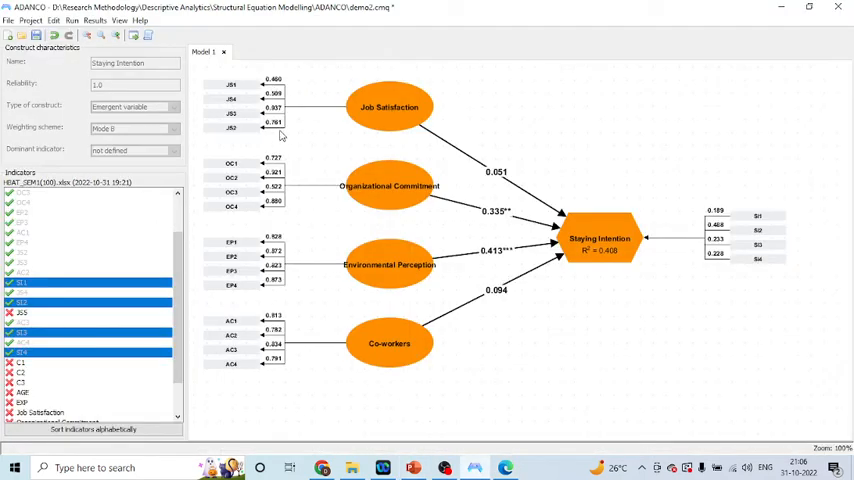
pyautogui.moveTo(284, 246)
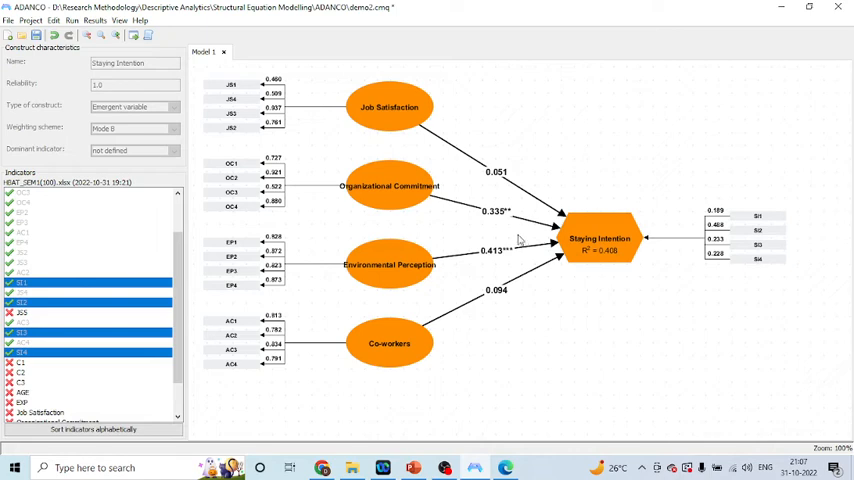
pyautogui.moveTo(518, 268)
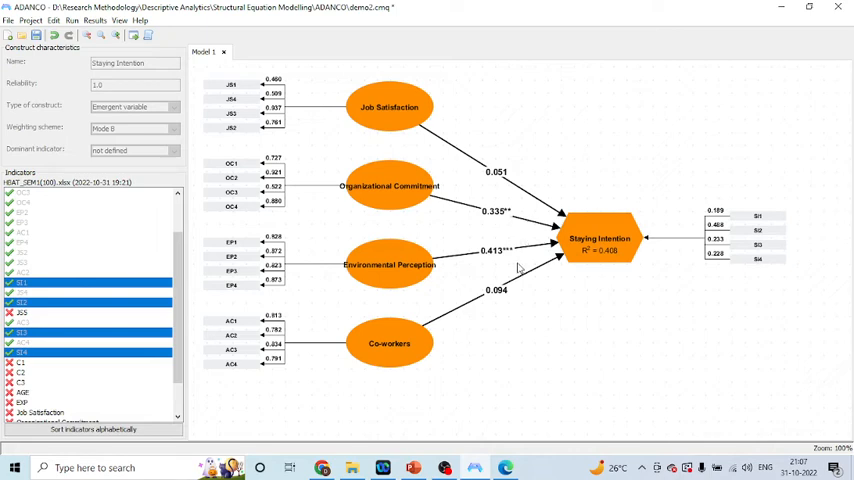
pyautogui.moveTo(512, 264)
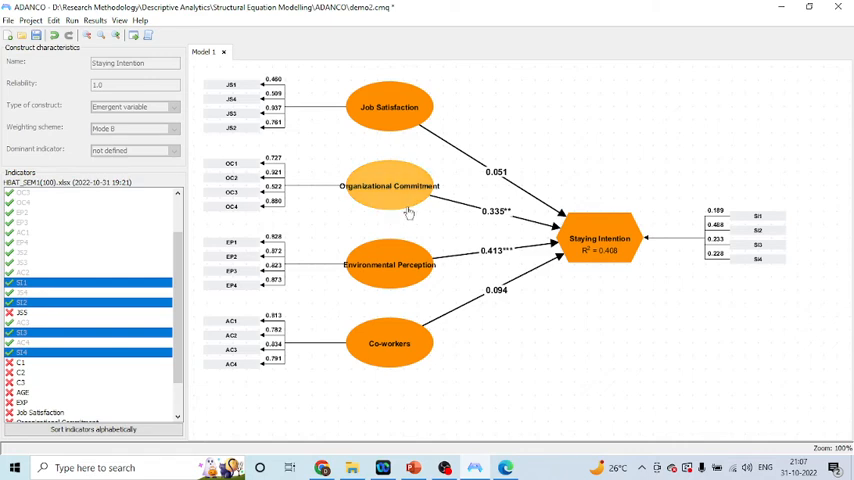
pyautogui.moveTo(626, 252)
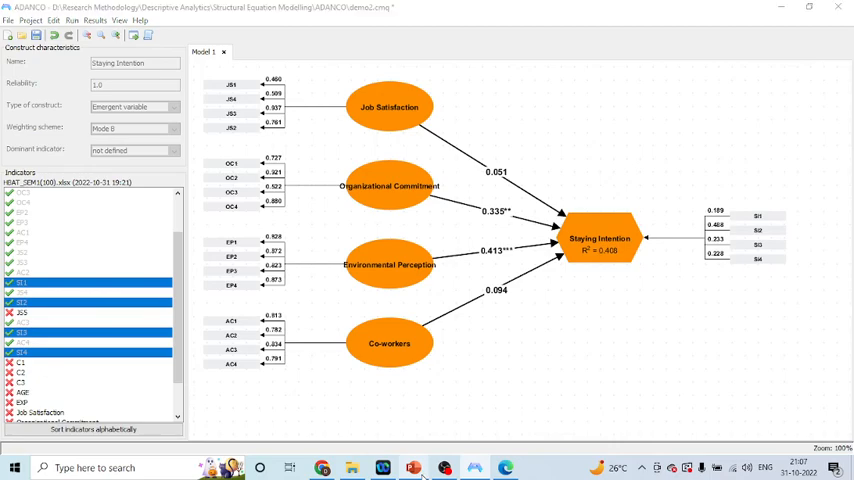
# Switch to PowerPoint and present the Thank You slide full screen.
pyautogui.click(404, 468)
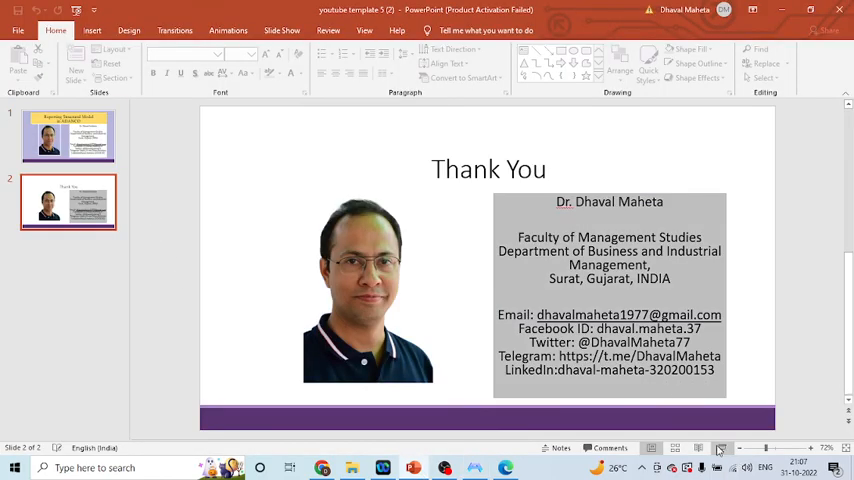
pyautogui.click(716, 448)
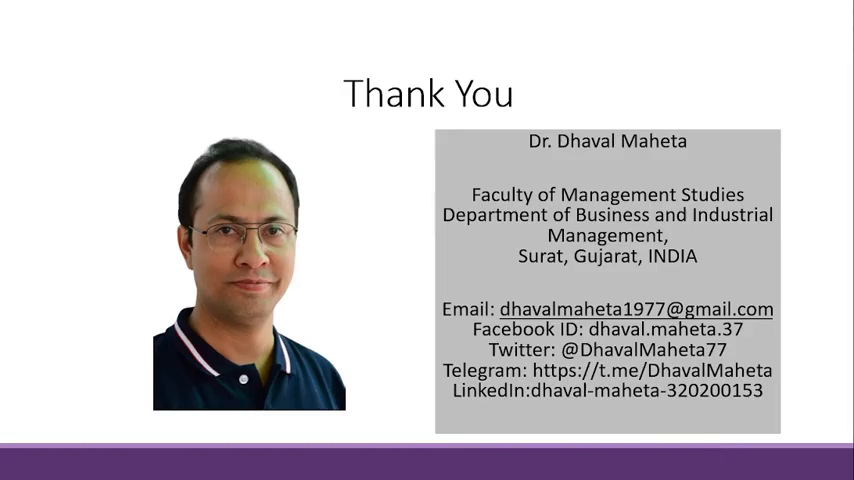